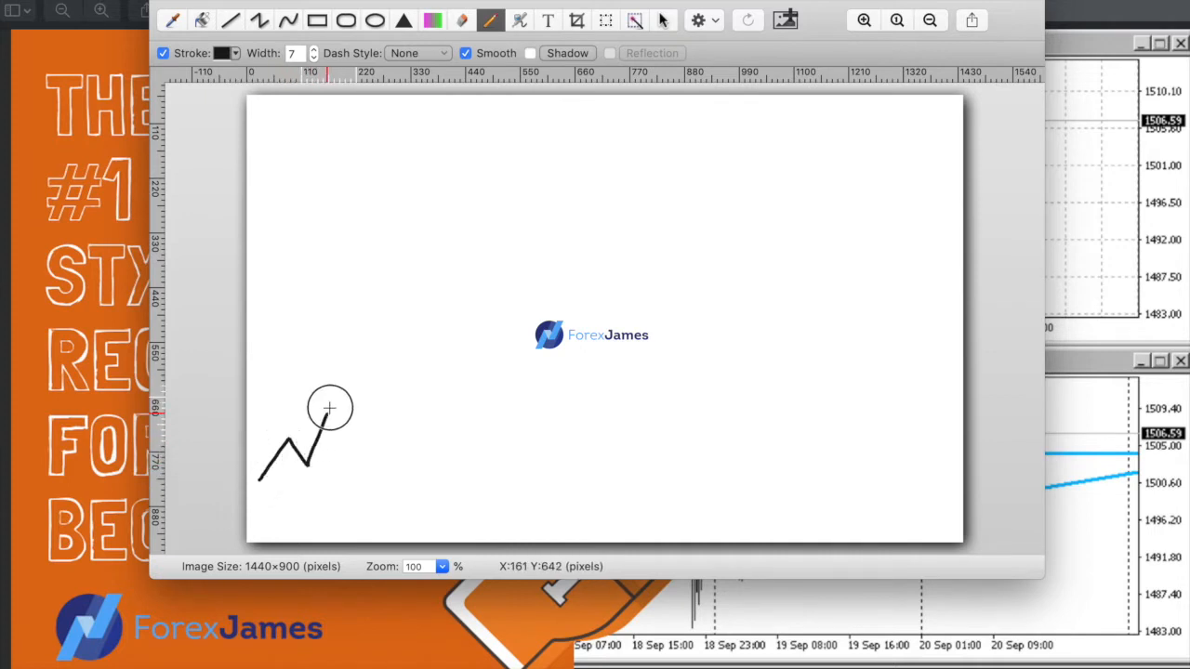
Extend the zigzag price line upward at the lower left of the sketch
left_click_drag(331, 409, 413, 424)
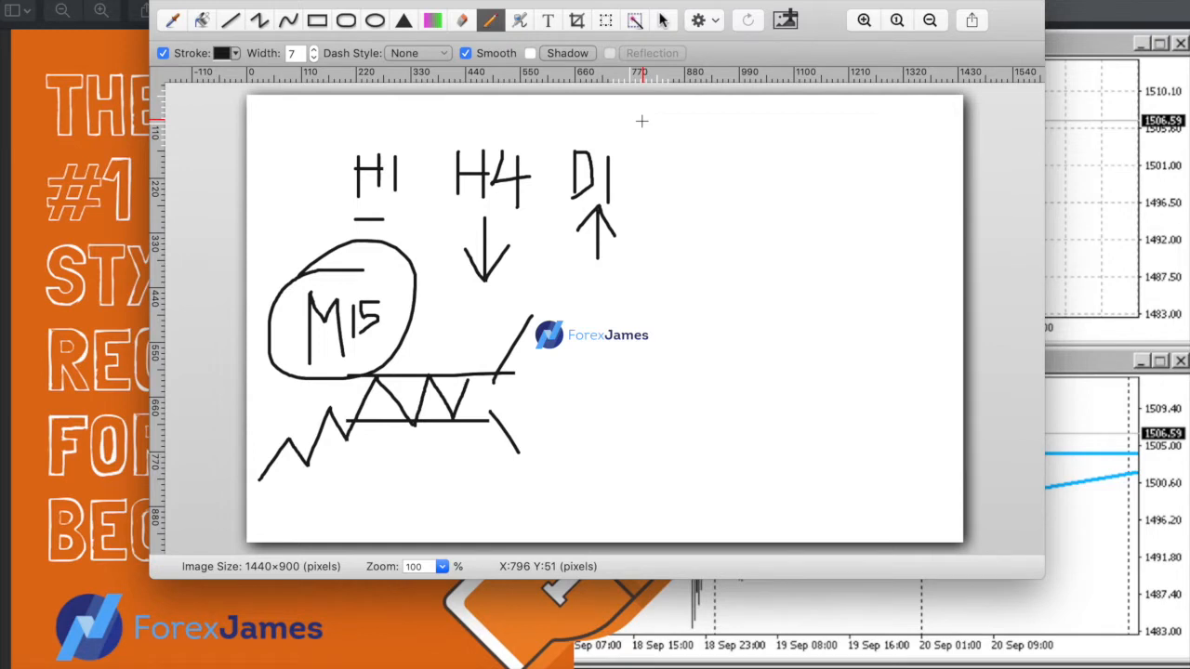
mouse_move(459, 301)
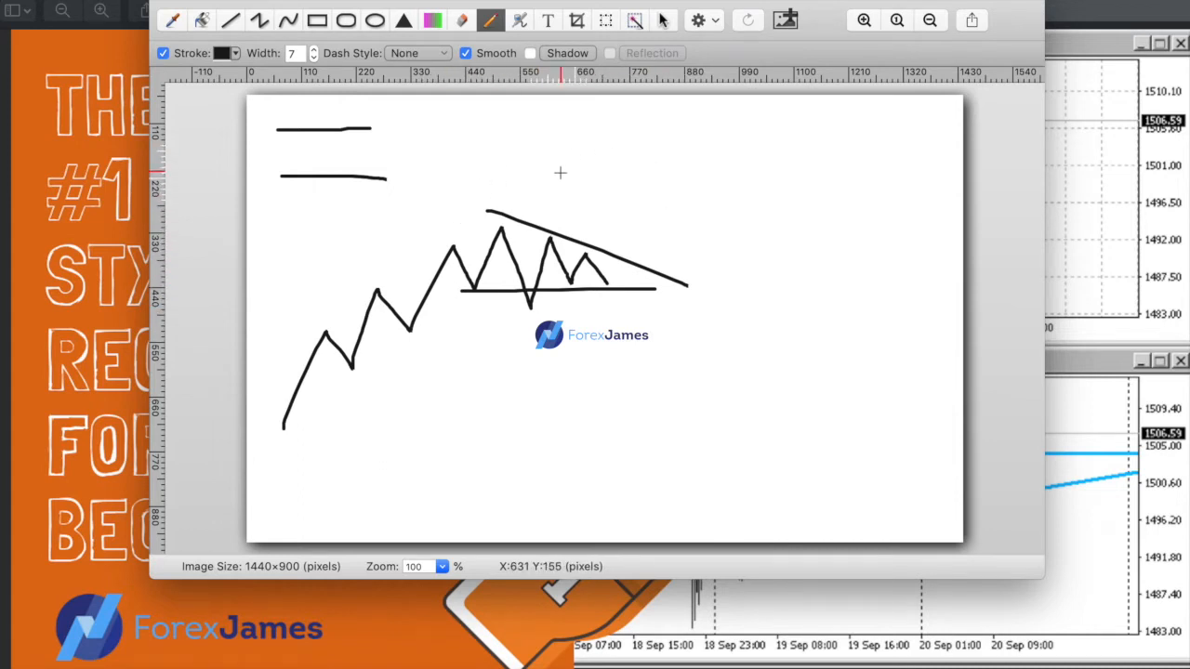
mouse_move(610, 303)
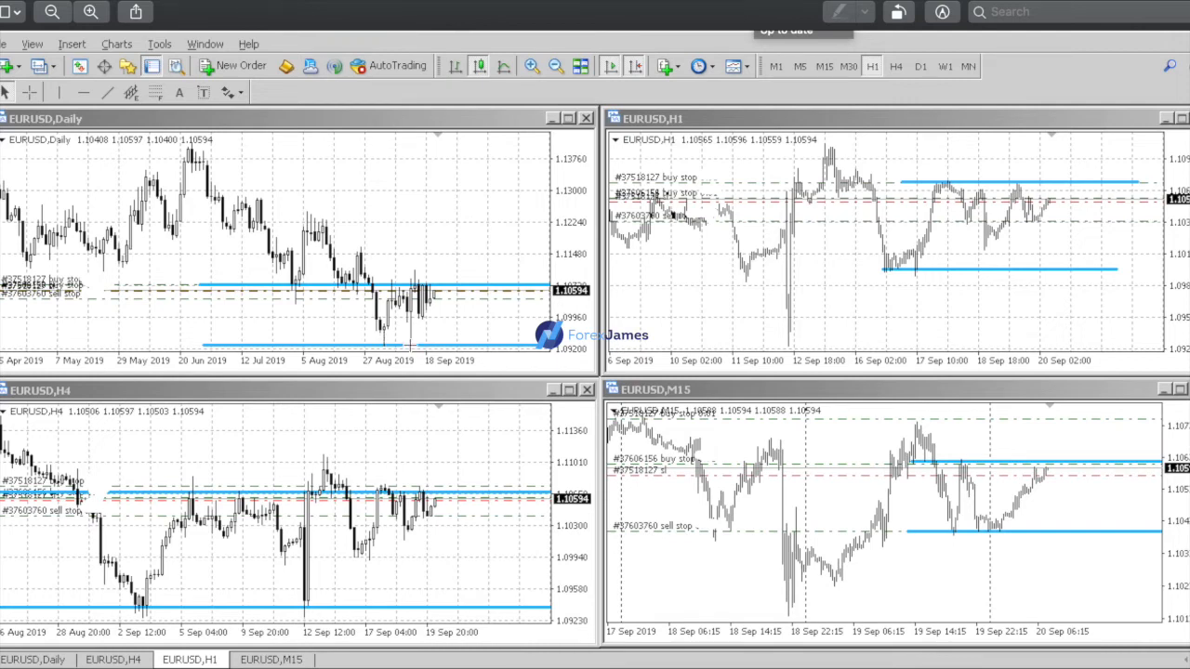
mouse_move(372, 240)
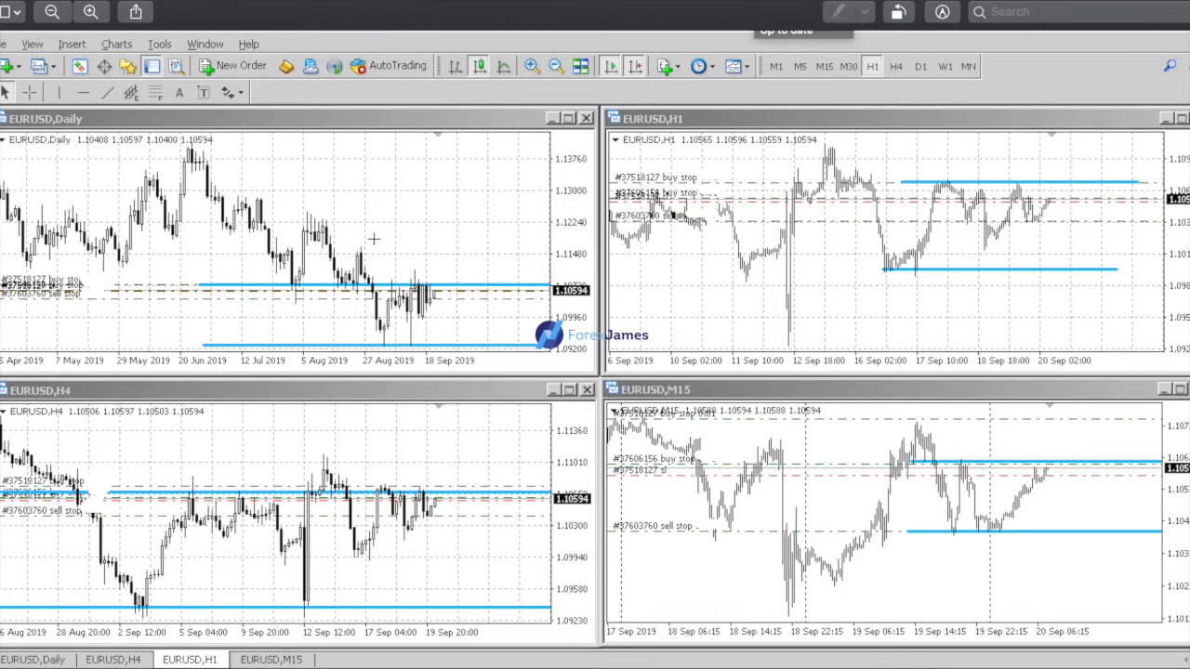
mouse_move(751, 327)
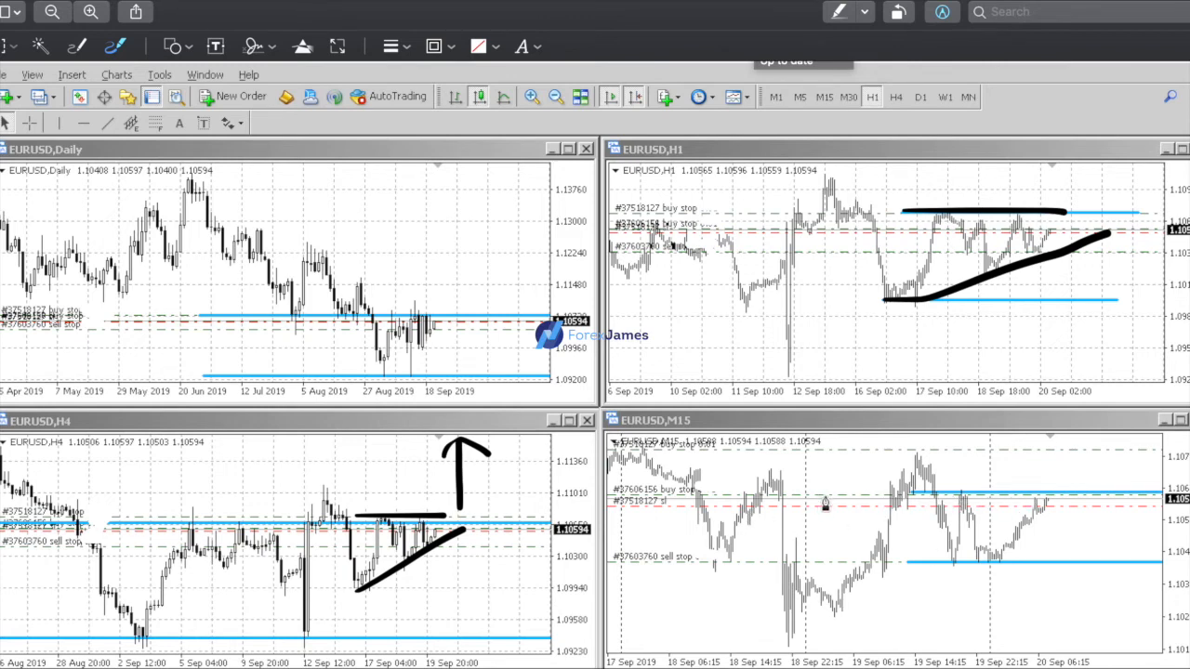
Draw a black arrow across the EURUSD H1 highs and a stop mark on the M15 range line
left_click_drag(911, 487, 1100, 561)
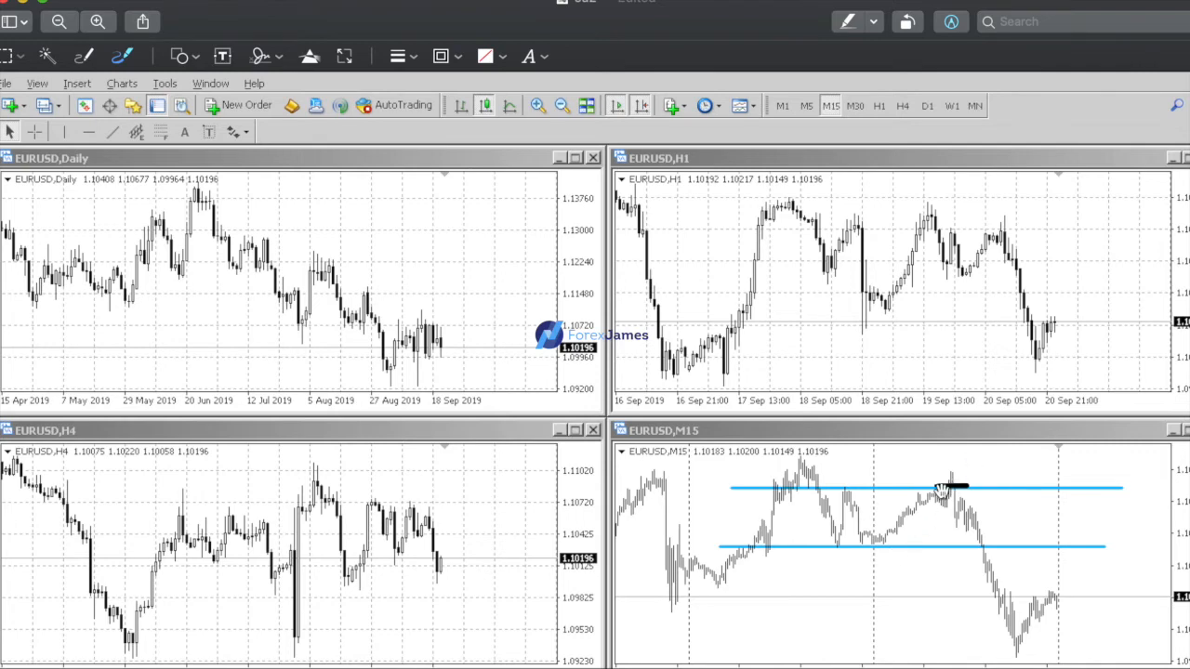
mouse_move(937, 523)
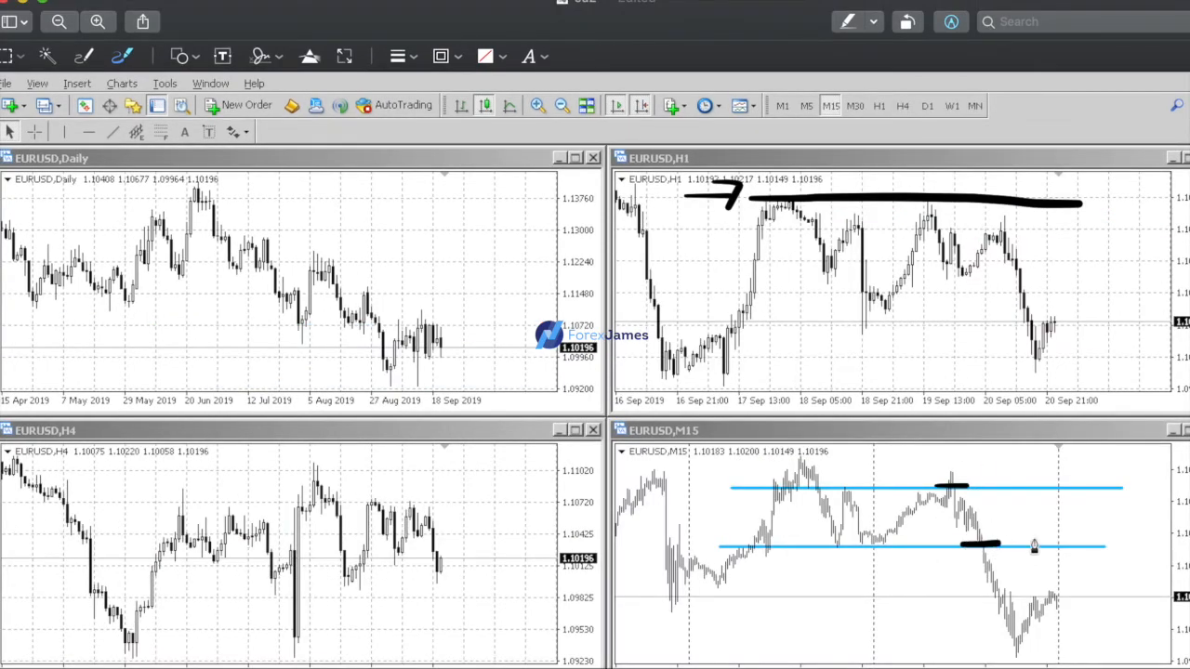
left_click_drag(929, 468, 933, 636)
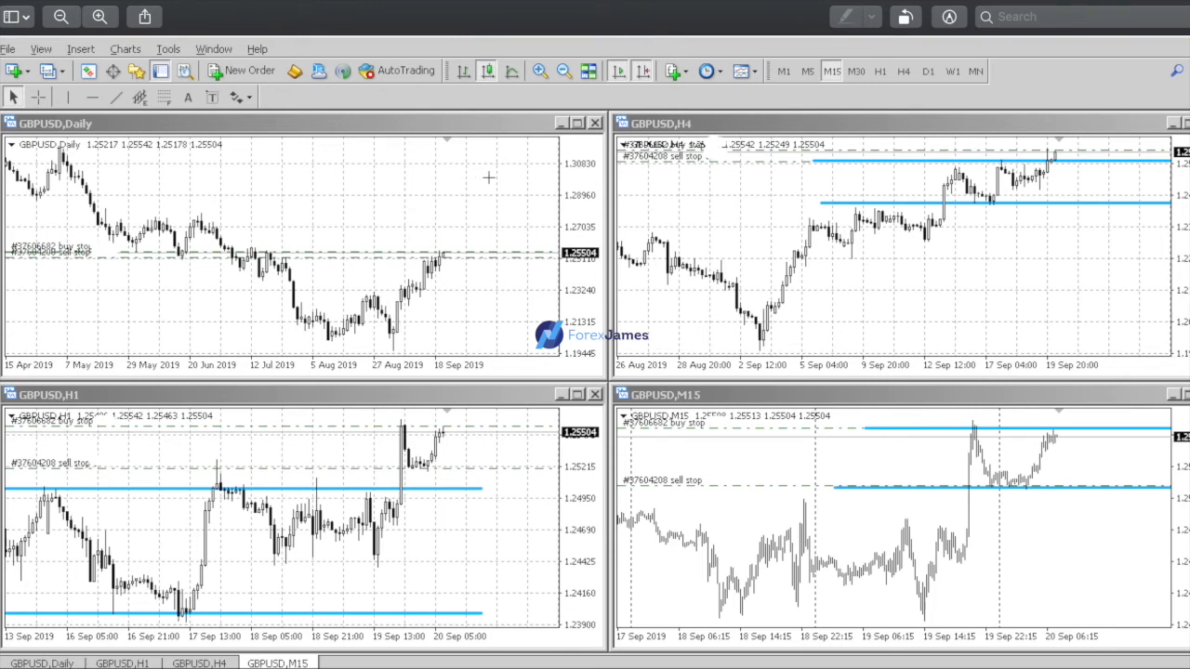
mouse_move(1023, 173)
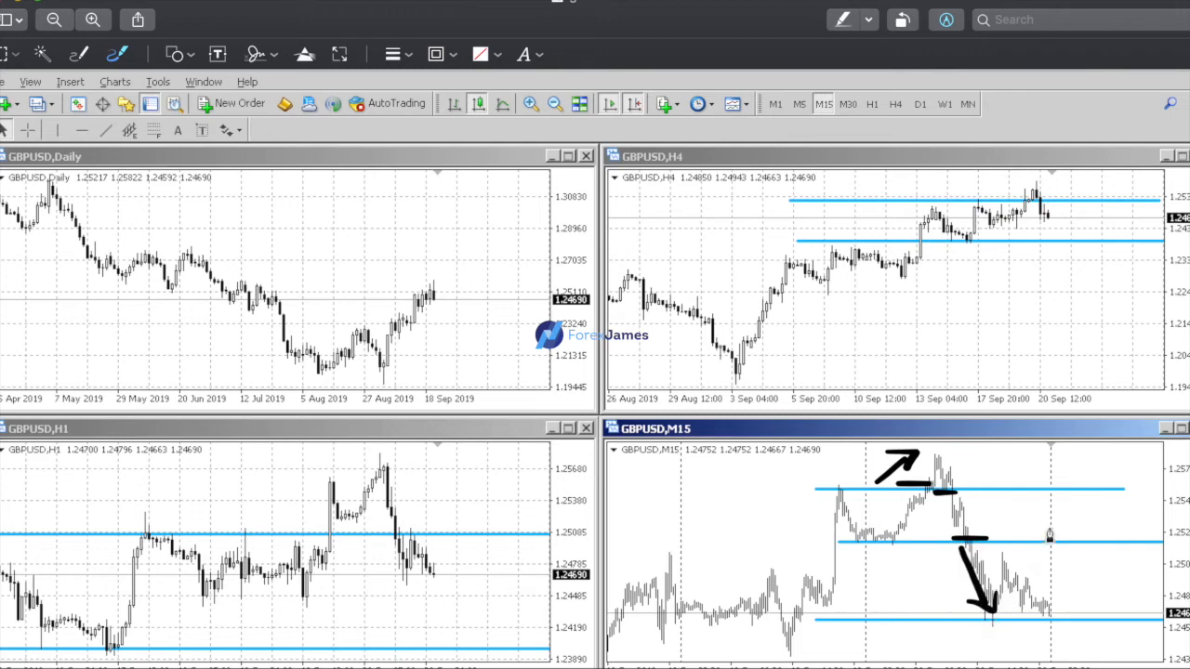
Circle the reversal candle at the top of the GBPUSD M15 range
left_click_drag(939, 479, 970, 520)
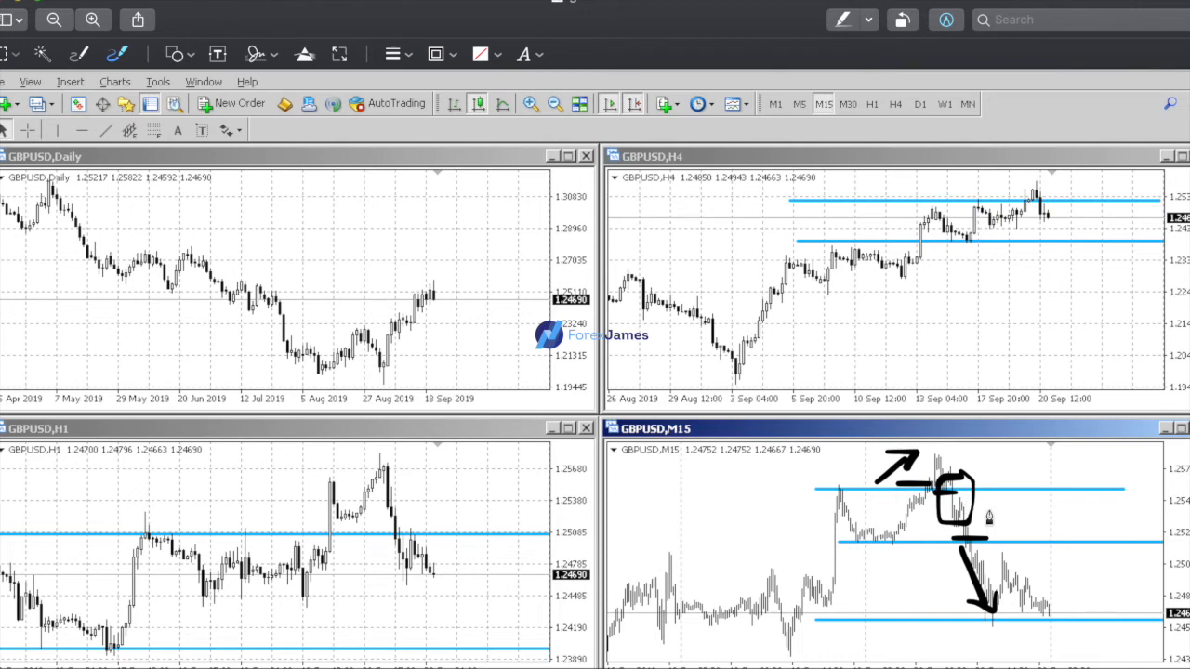
mouse_move(965, 521)
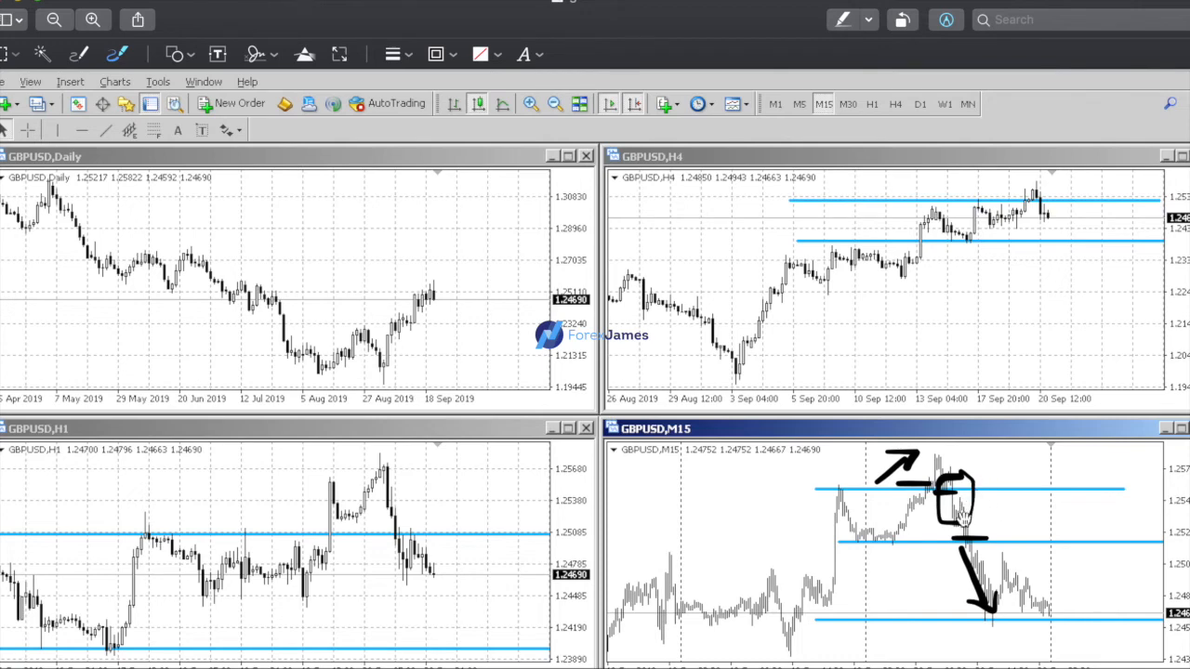